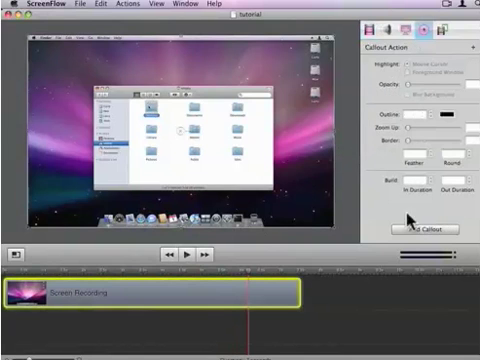
Add a Foreground Window callout at 50% opacity with Blur Background enabled
click(428, 229)
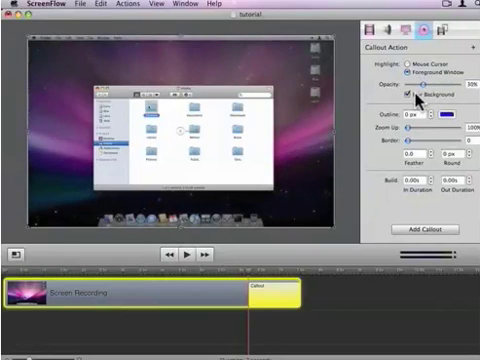
Zoom the callout up to 144% with a 0.50s build-in, then play the preview
click(394, 96)
text(0.5)
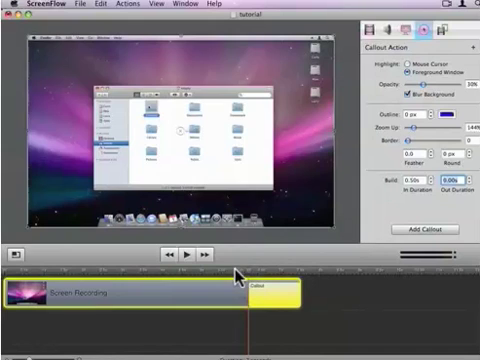
click(188, 254)
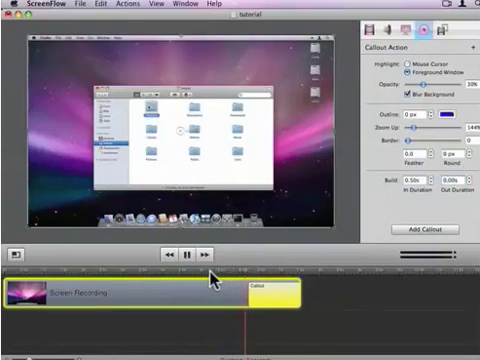